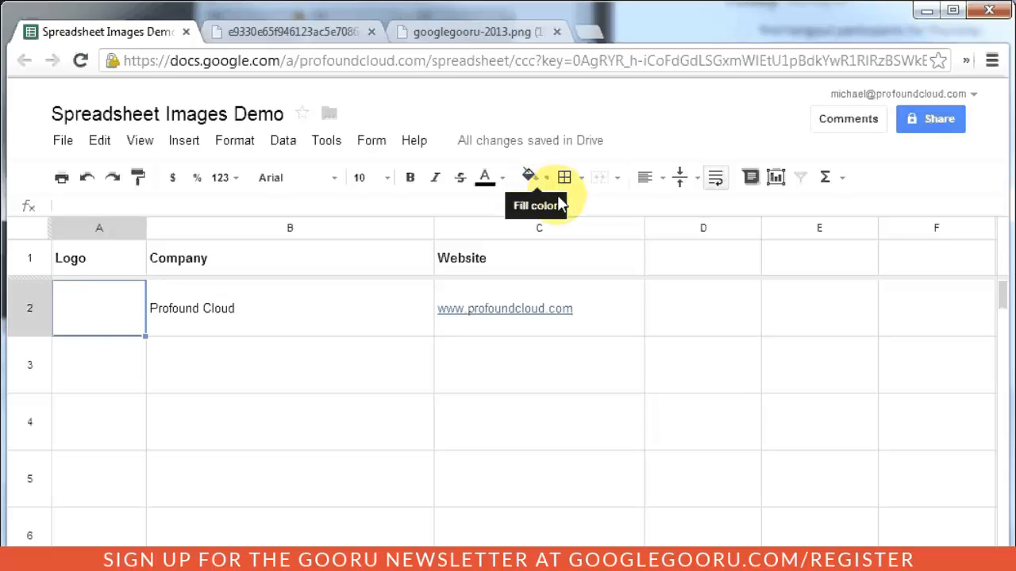
mouse_move(410, 352)
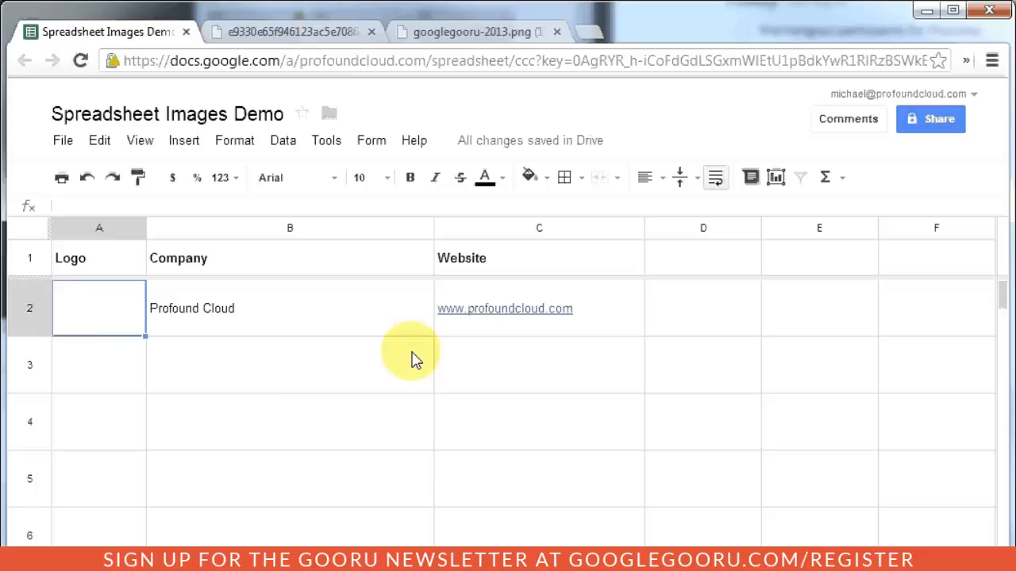
mouse_move(234, 413)
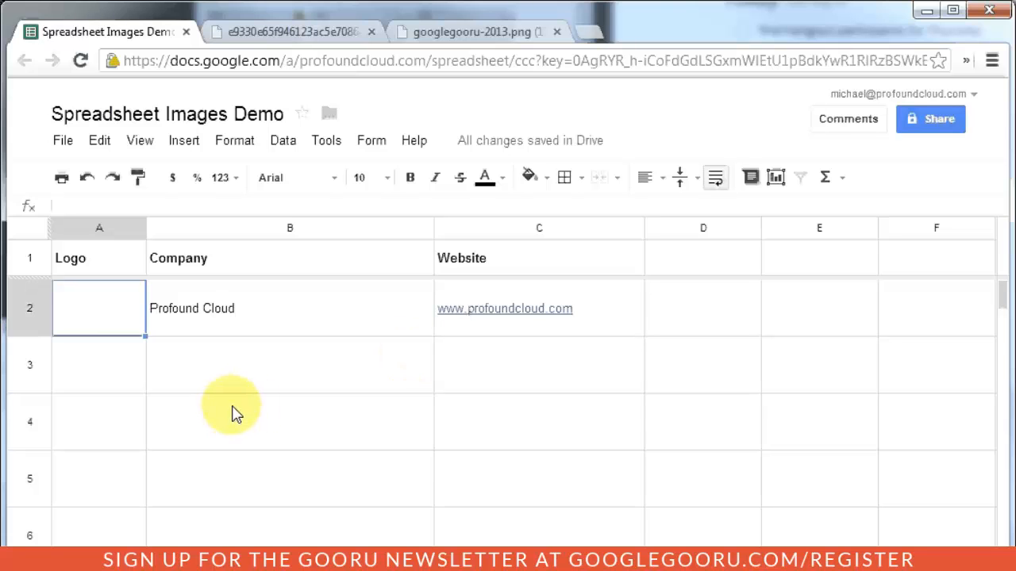
Step: Open the Insert menu above the Logo, Company and Website sheet
click(183, 140)
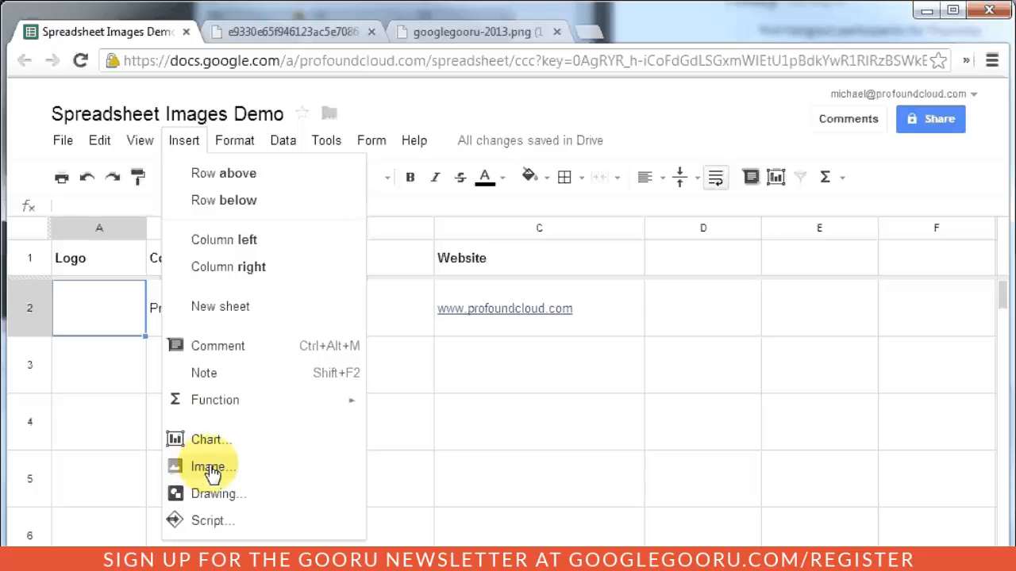
Step: Insert the Profound Cloud logo as a floating image from its web URL
click(211, 467)
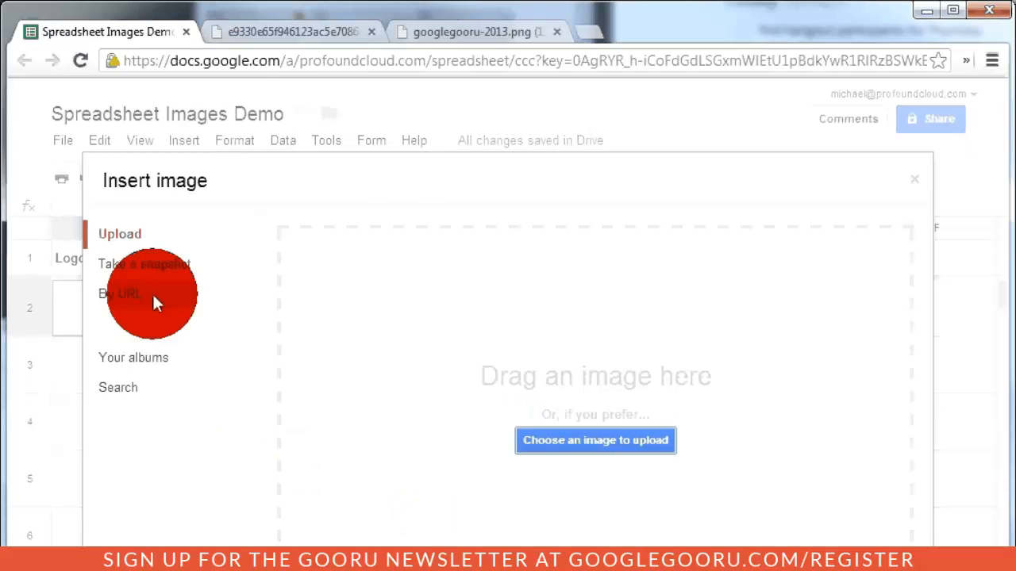
click(120, 294)
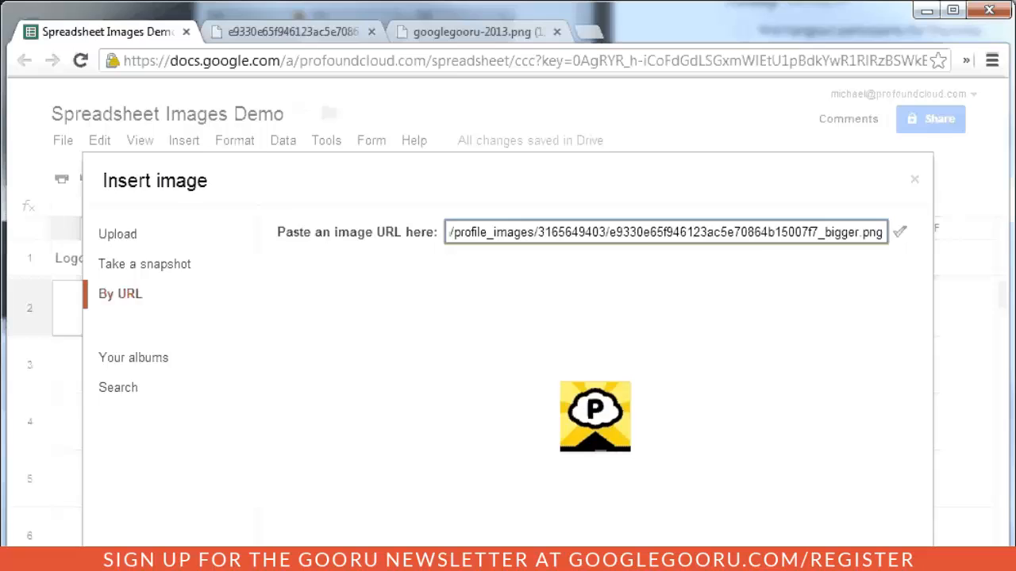
click(899, 232)
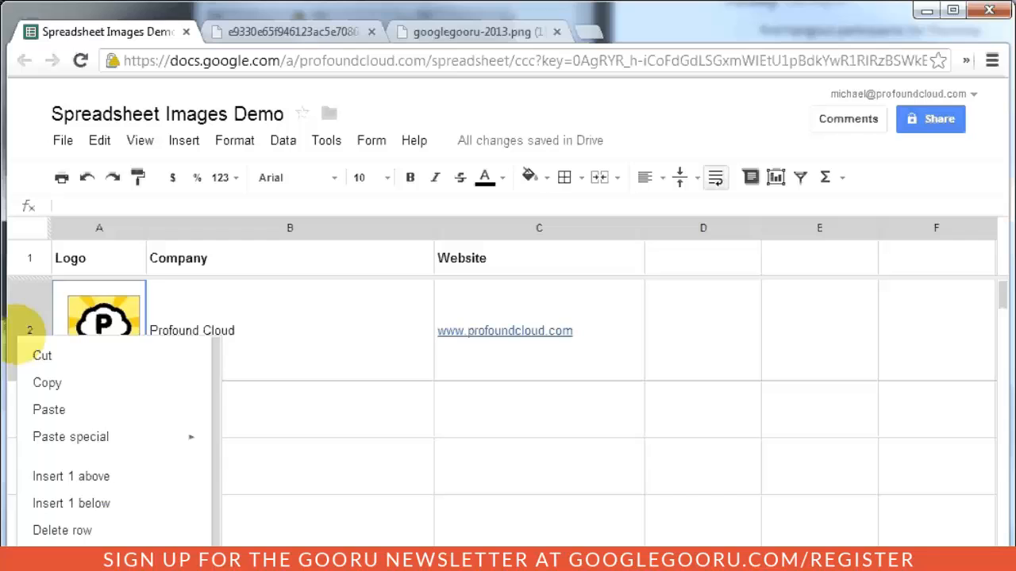
Step: Delete the floating Profound Cloud logo image from row 2
click(71, 476)
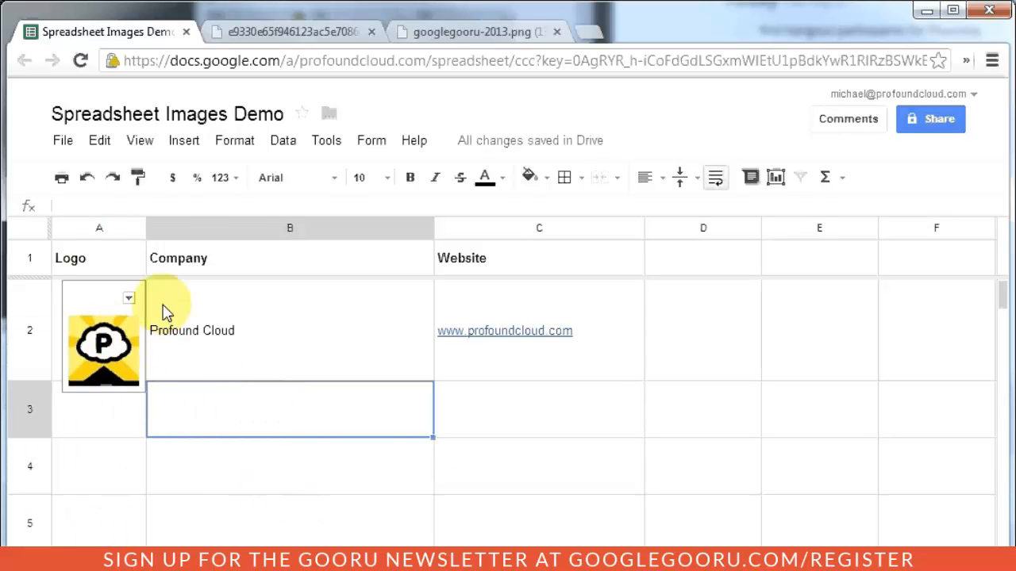
mouse_move(163, 355)
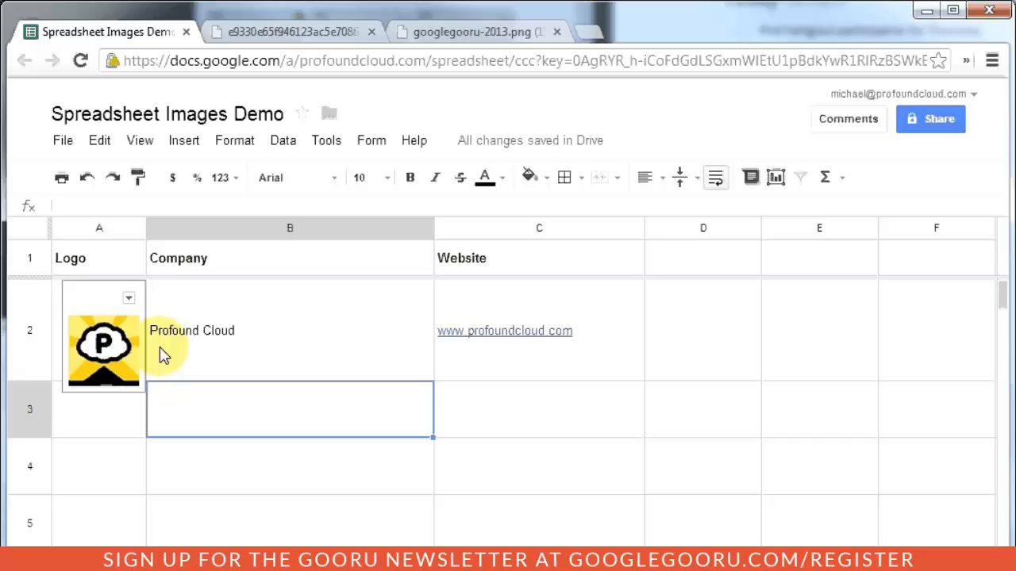
click(192, 341)
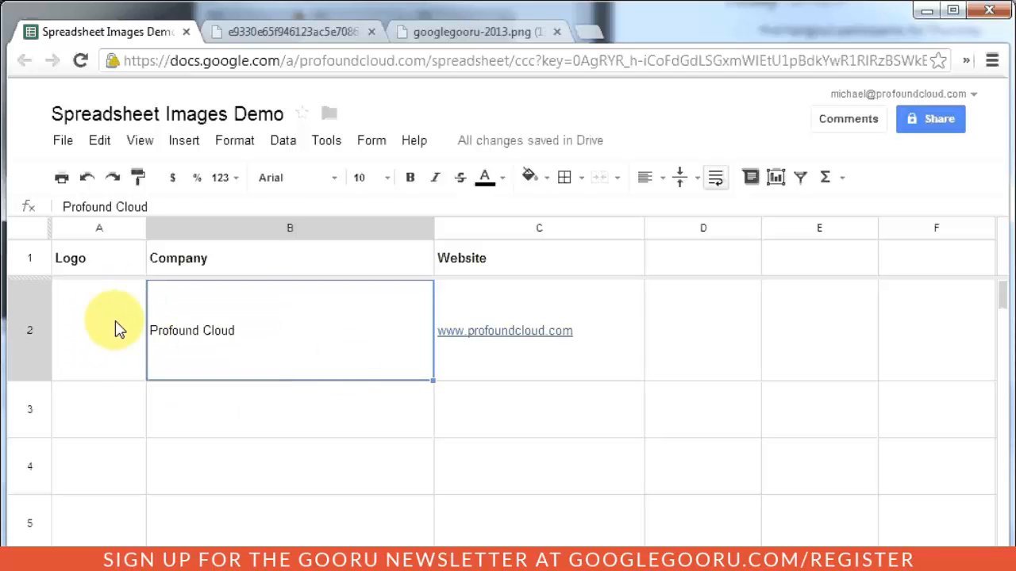
Step: Enter =image() with the Profound Cloud logo URL in cell A2
click(99, 321)
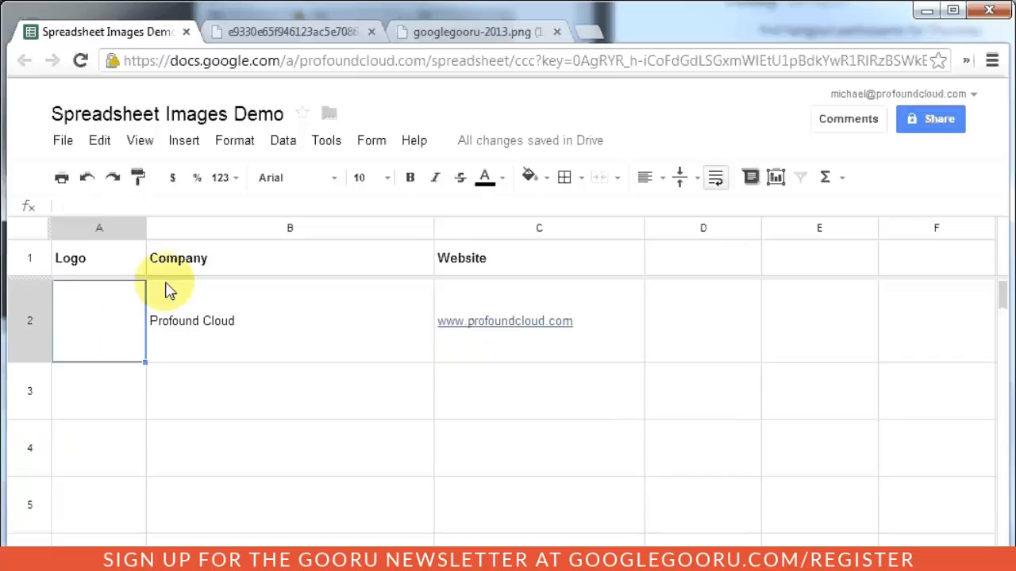
text(=)
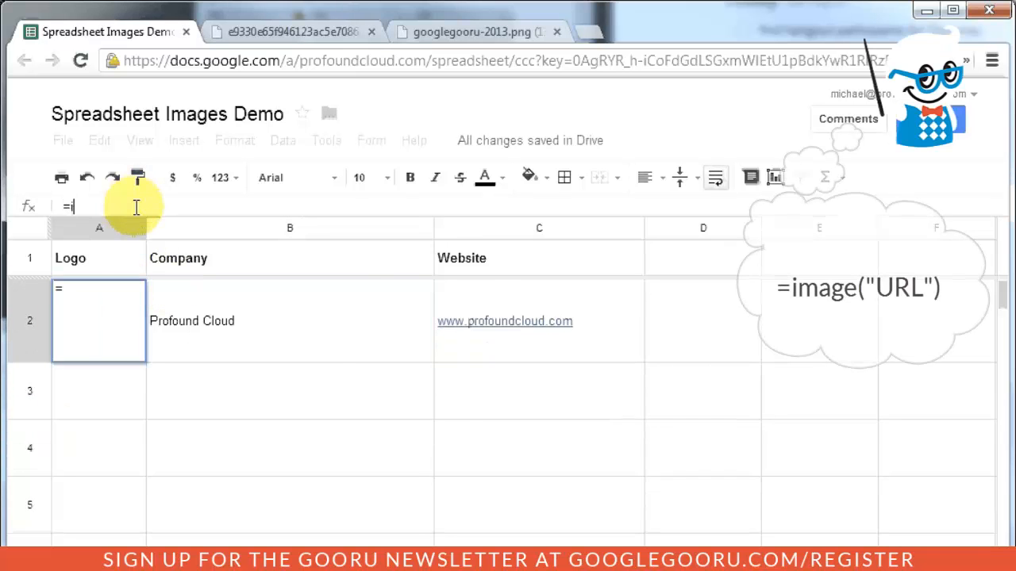
text(image(")
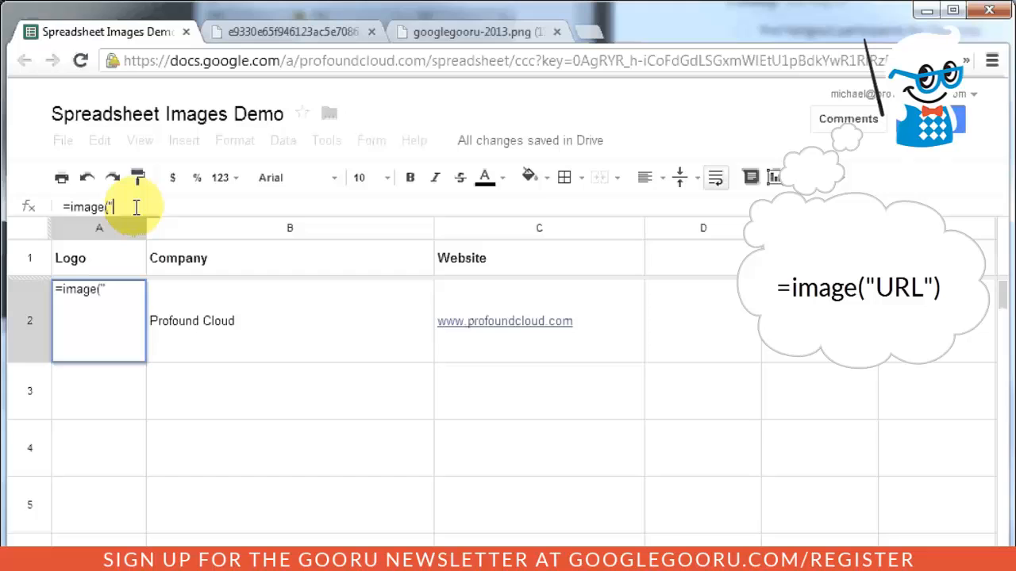
text(https://si0.twimg.com/profile_images/3165649403/e9330e65f946123ac5e70864b15007f7_bigger.png")
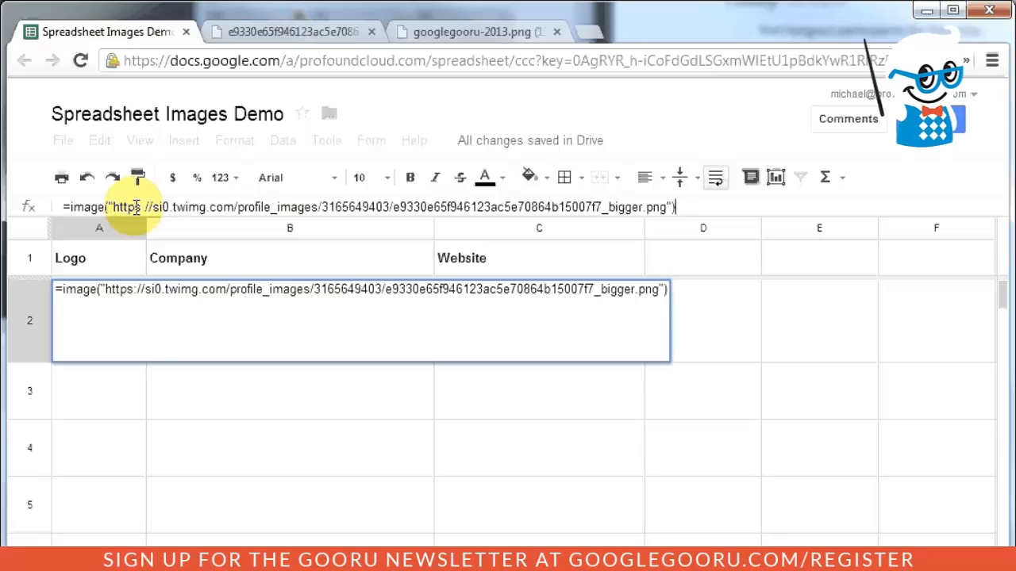
key(enter)
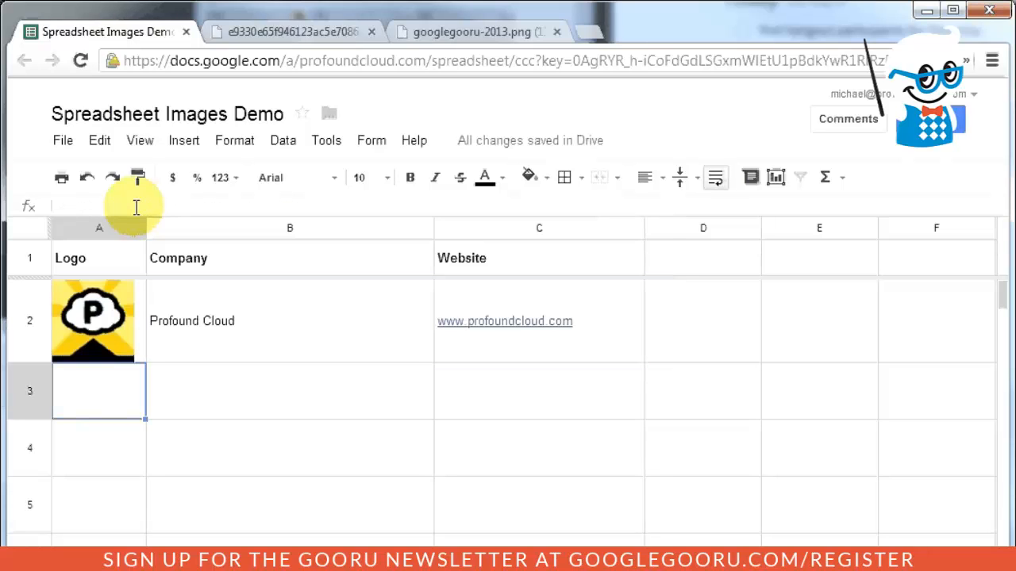
mouse_move(242, 349)
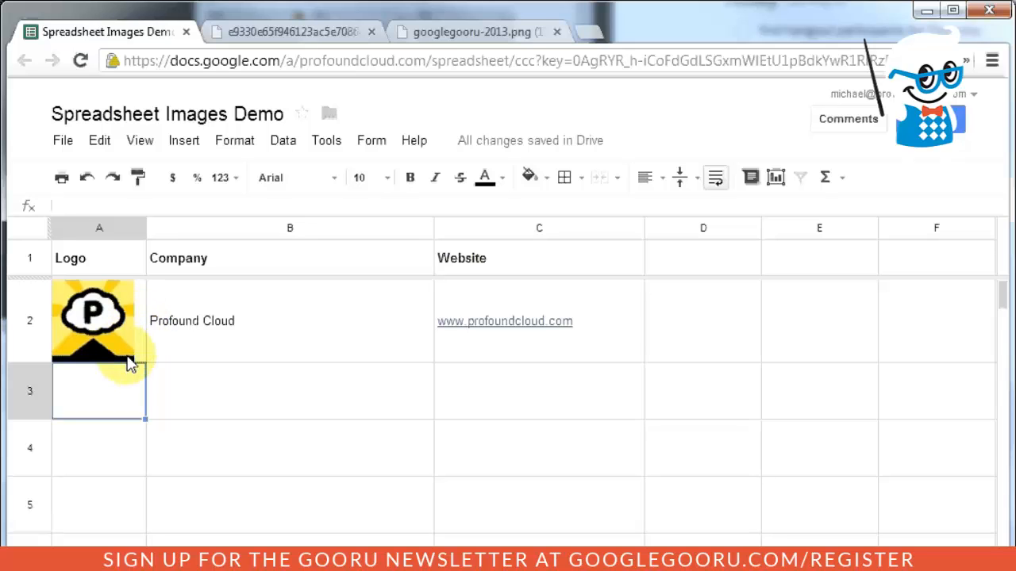
Step: Add a Google Gooru row above Profound Cloud with its =image() logo in A2
right_click(93, 318)
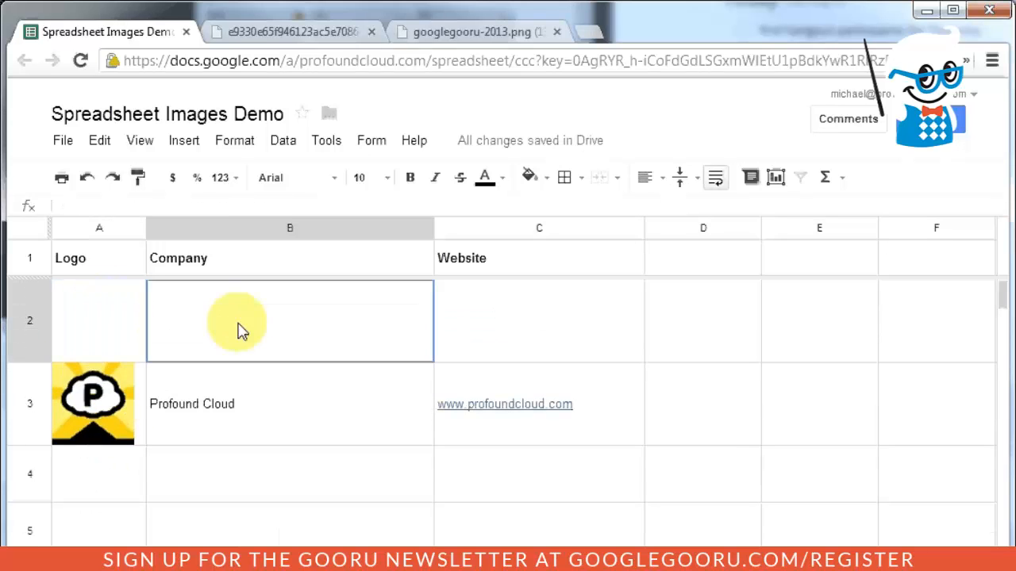
text(Google Gooru)
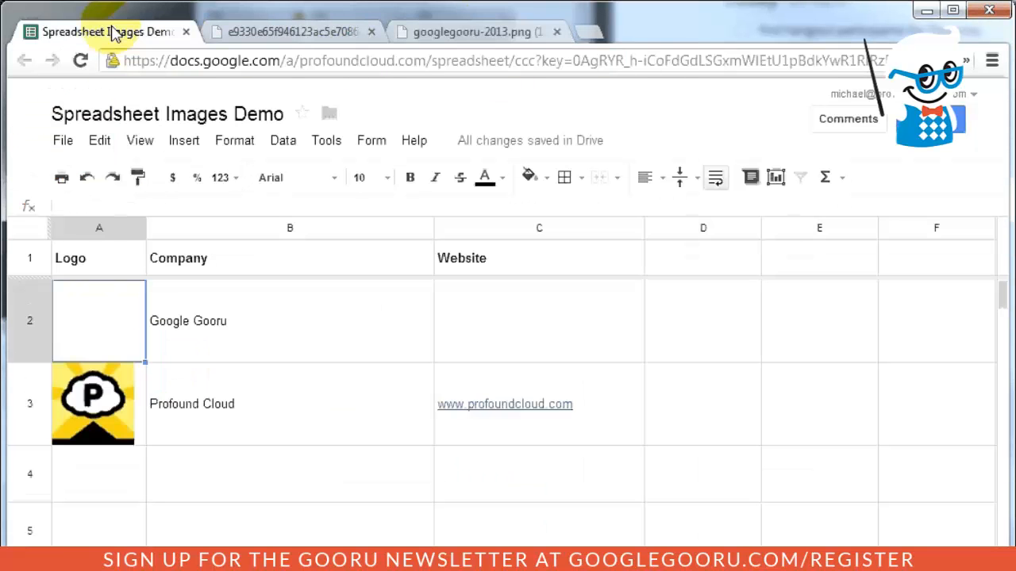
text(=u)
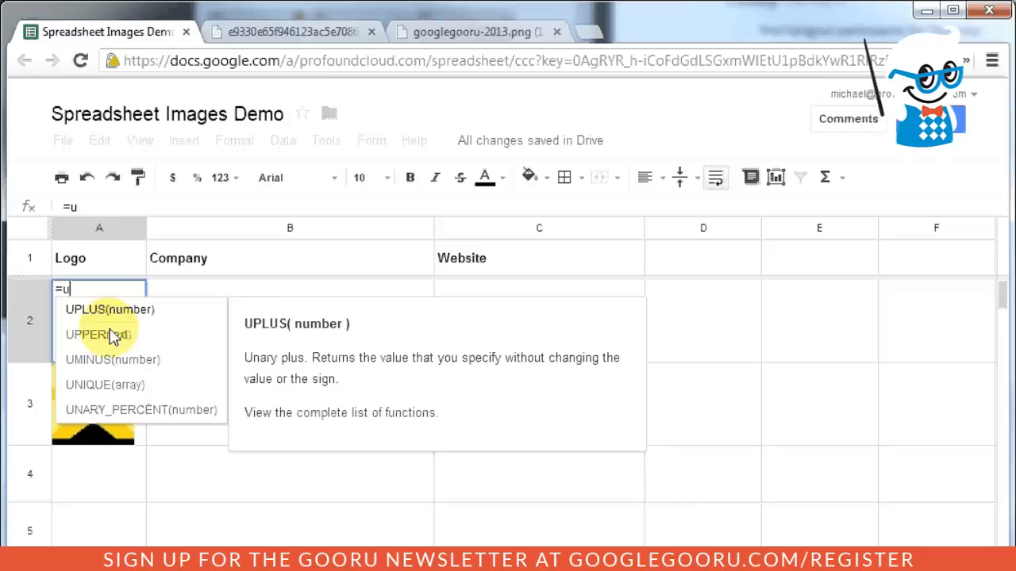
text(=image("http://googlegooru.wpengine.netdna-cdn.com/wp-content/uploads/googlegooru-2013.png)
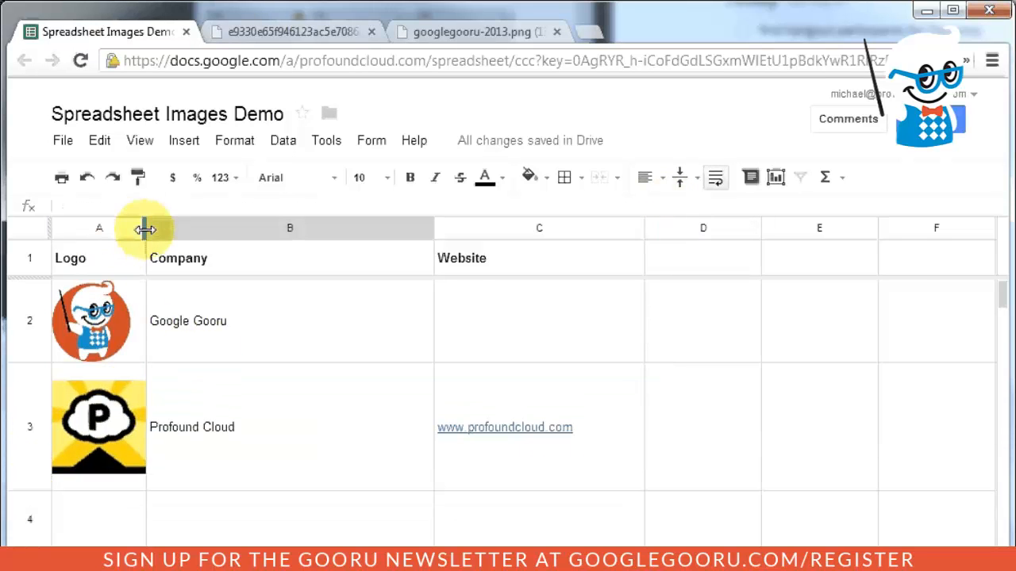
drag(145, 228, 193, 228)
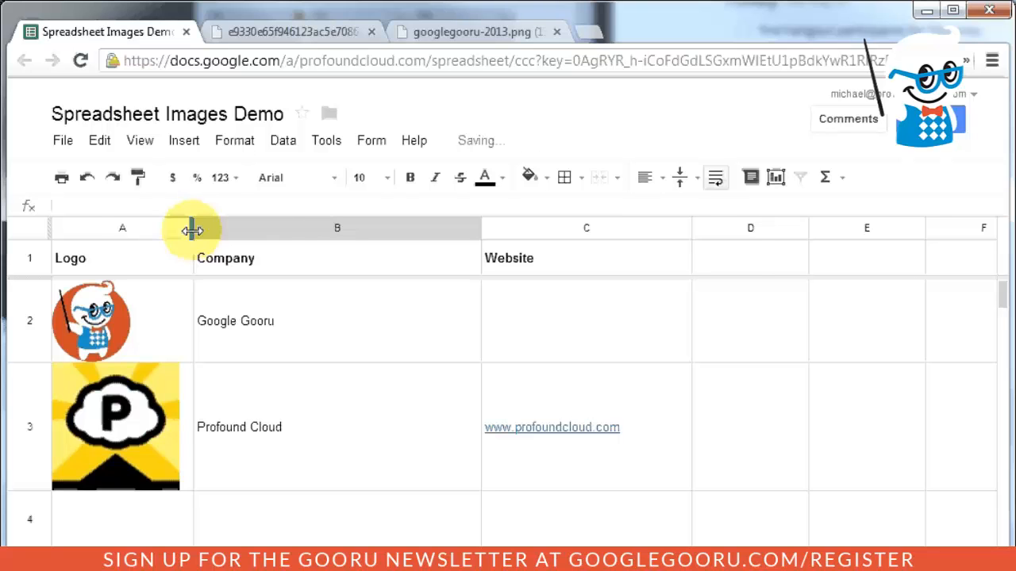
drag(192, 230, 145, 230)
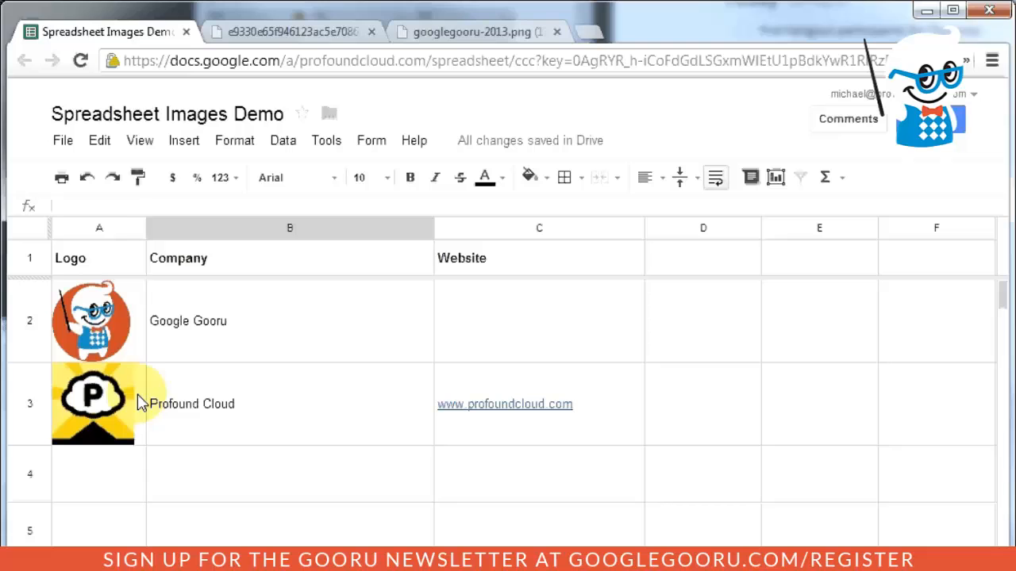
Step: Add mode 2 to the A3 image formula to stretch the Profound Cloud logo
click(92, 404)
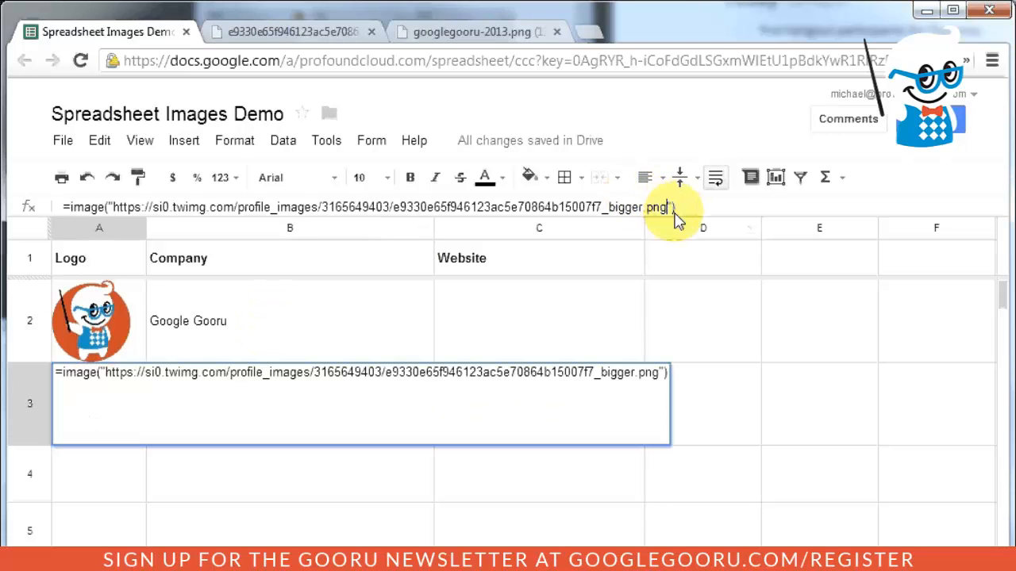
text(,2)
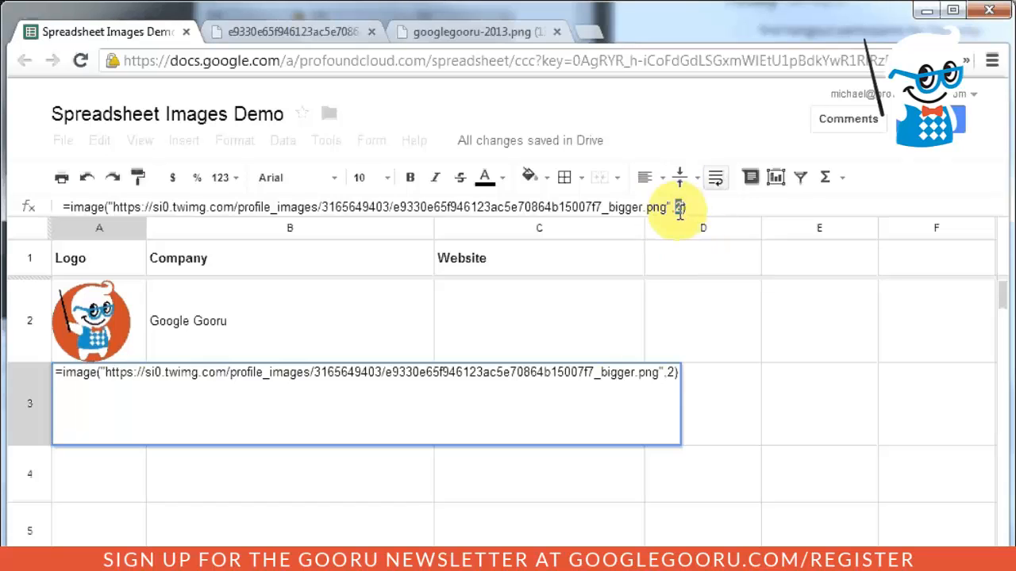
key(enter)
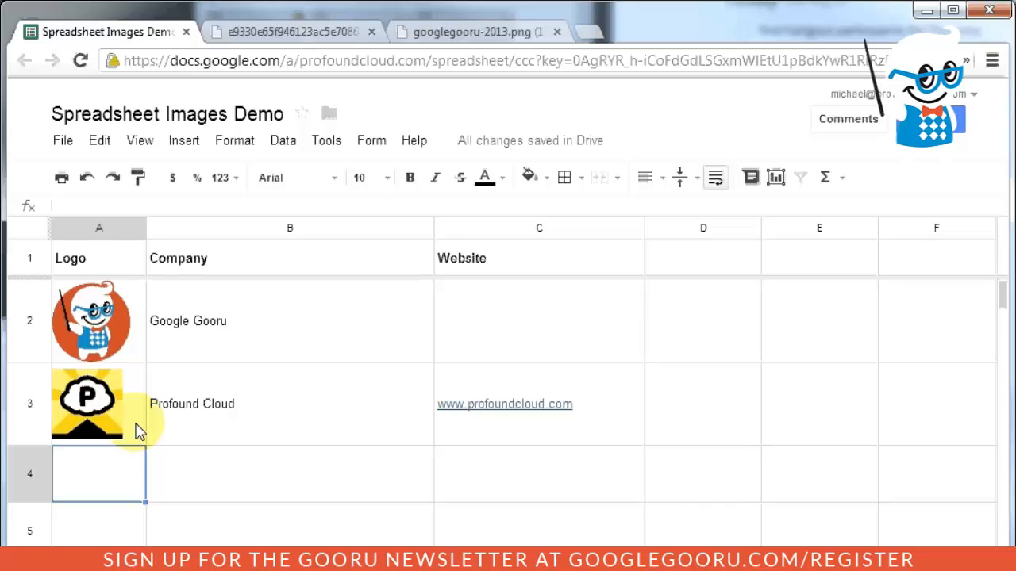
Step: Change the A3 formula to =image(URL,4,50,50) for a 50x50 logo
click(99, 403)
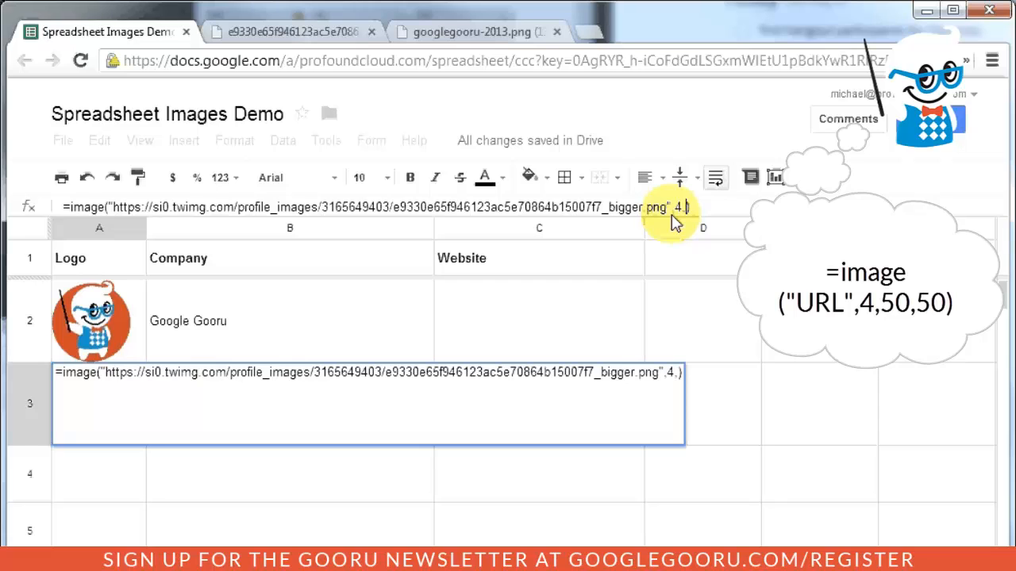
text(50,50))
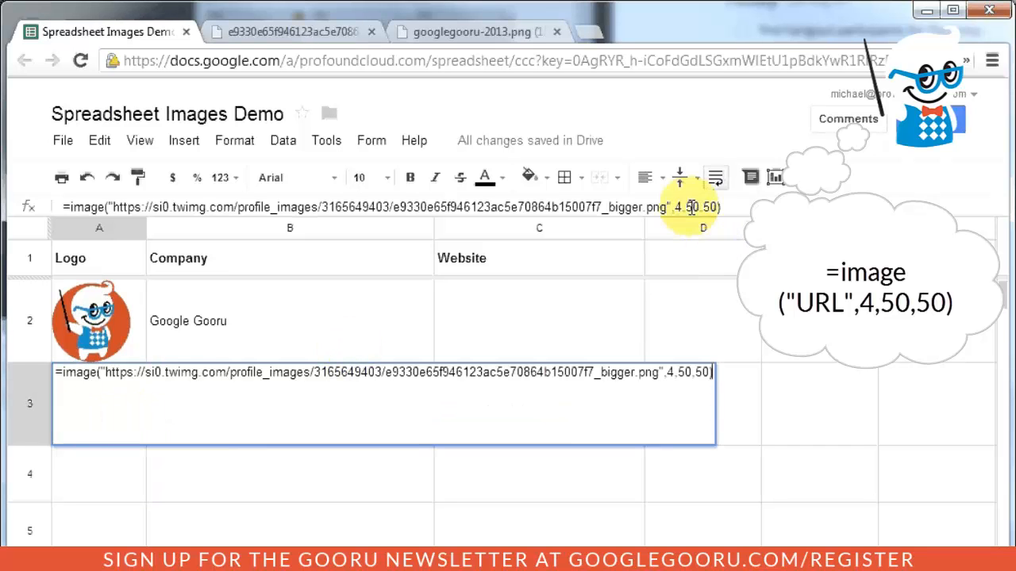
mouse_move(158, 528)
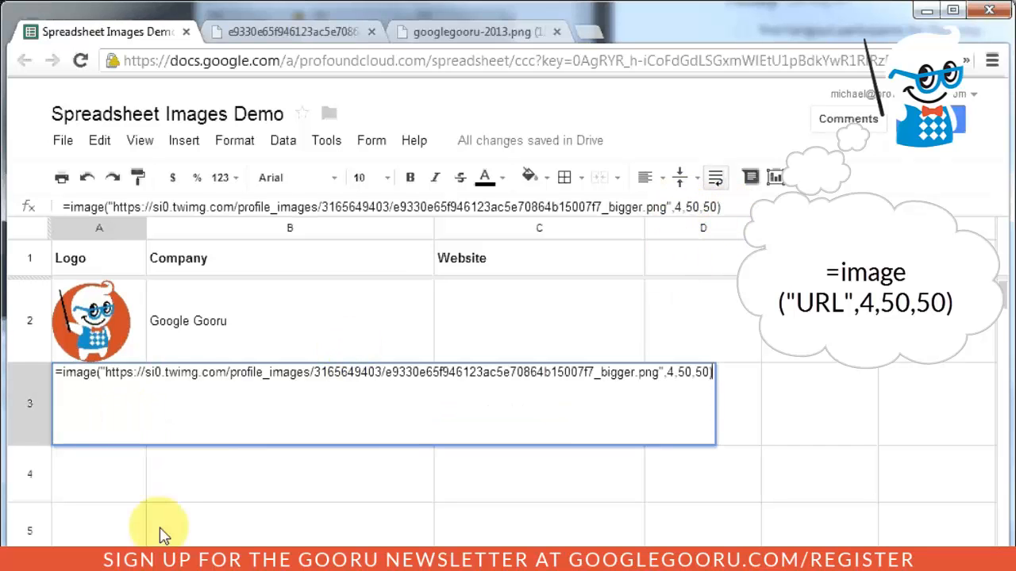
key(Enter)
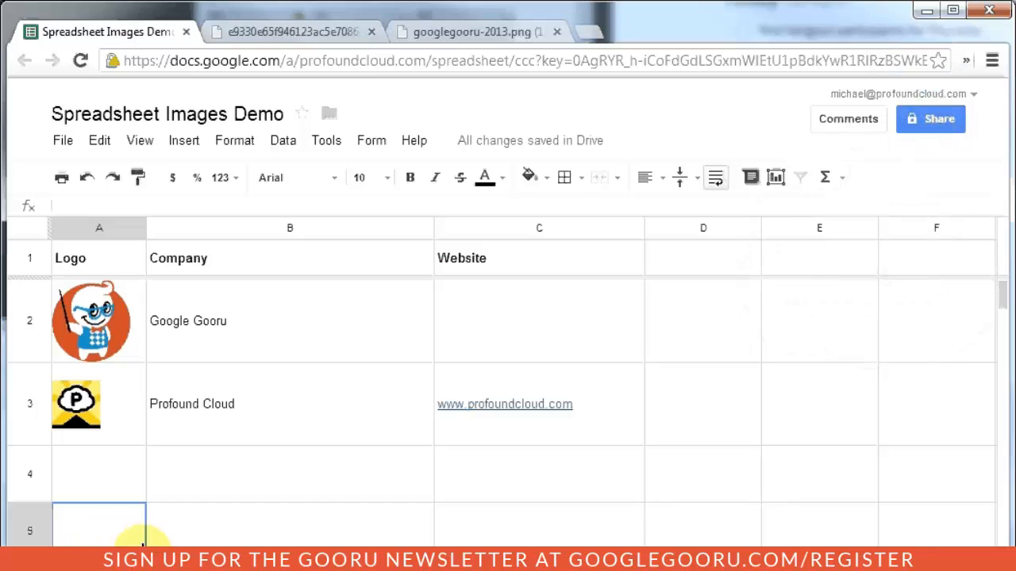